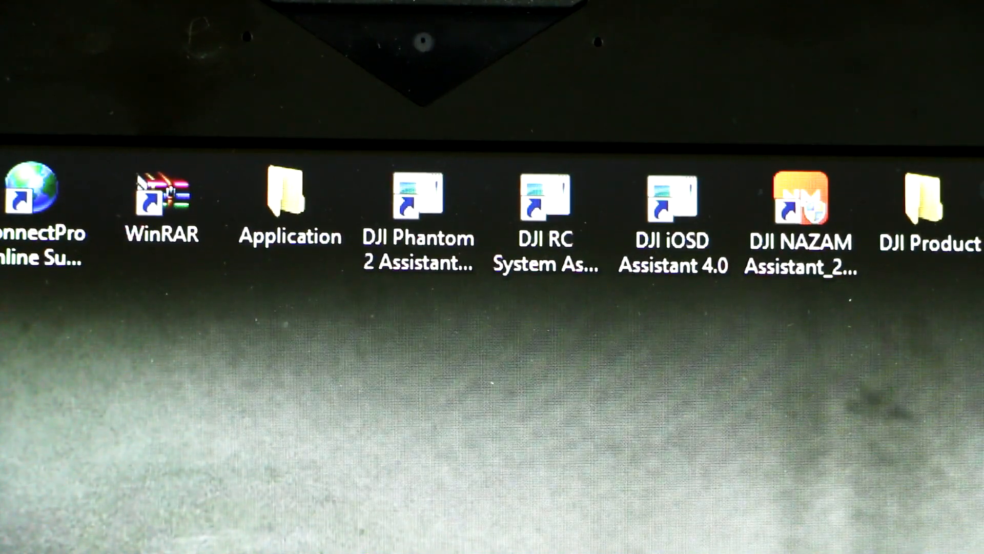
Step: Launch DJI Phantom 2 Assistant from its desktop shortcut
left_click(416, 201)
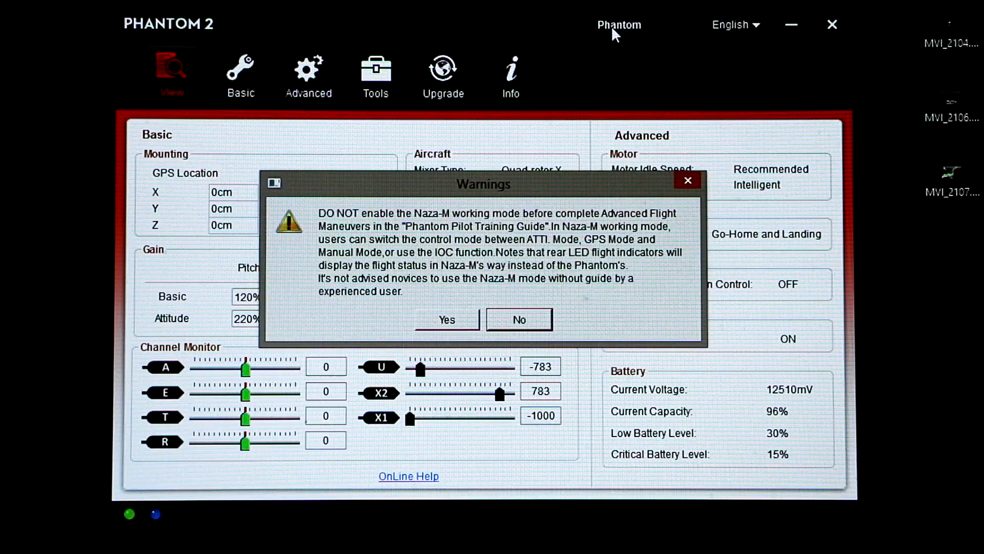
mouse_move(578, 194)
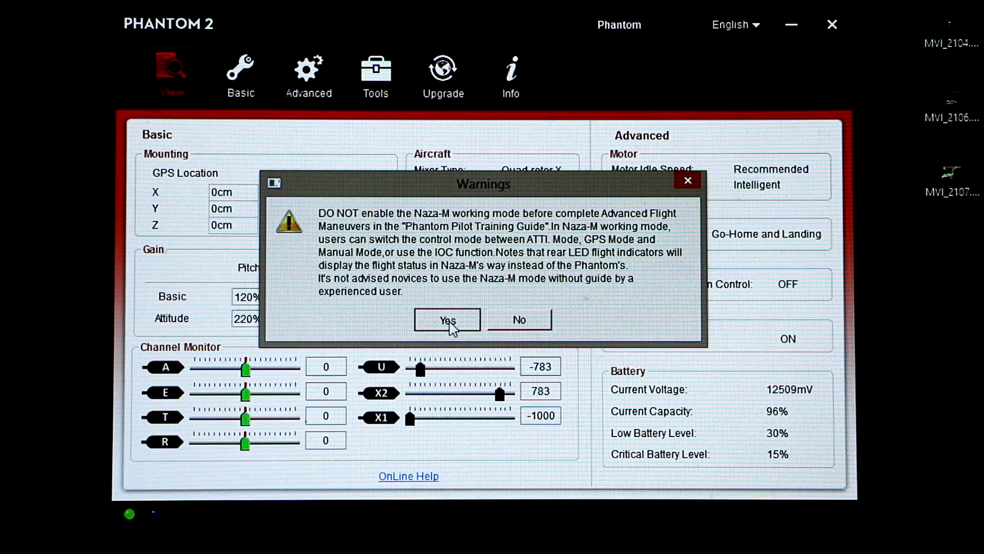
Step: Confirm both warnings to switch the controller into Naza-M working mode
left_click(447, 320)
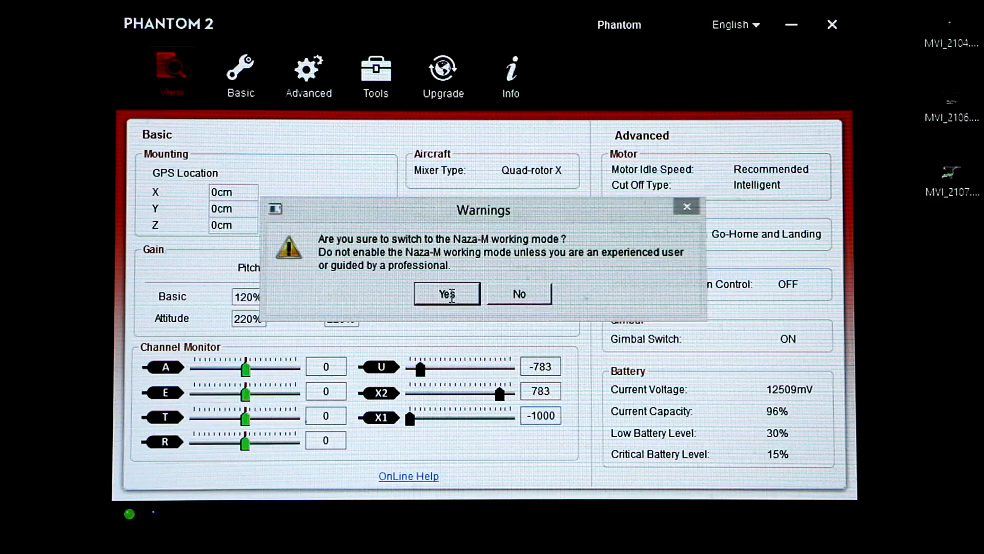
left_click(445, 293)
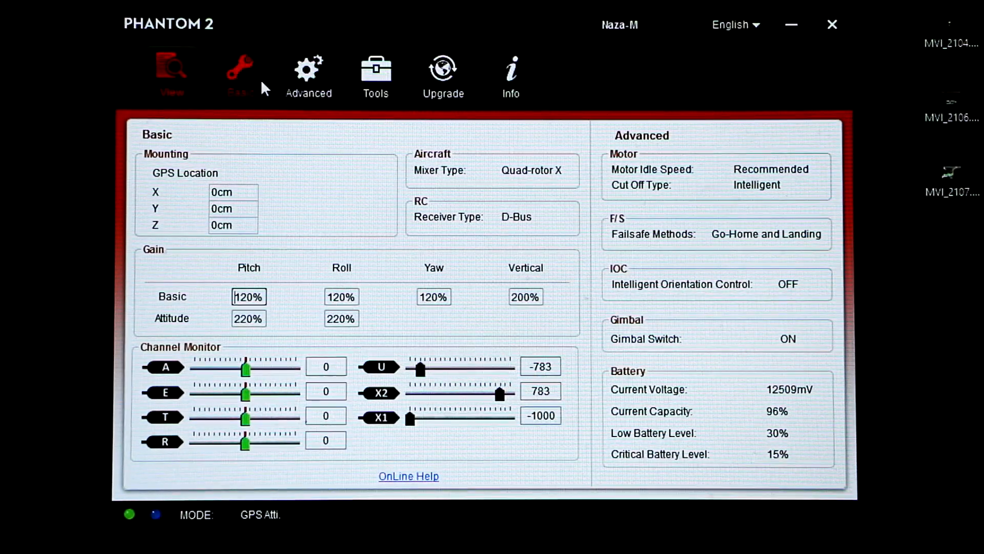
Step: Show the failsafe (F/S) settings under Advanced
left_click(308, 72)
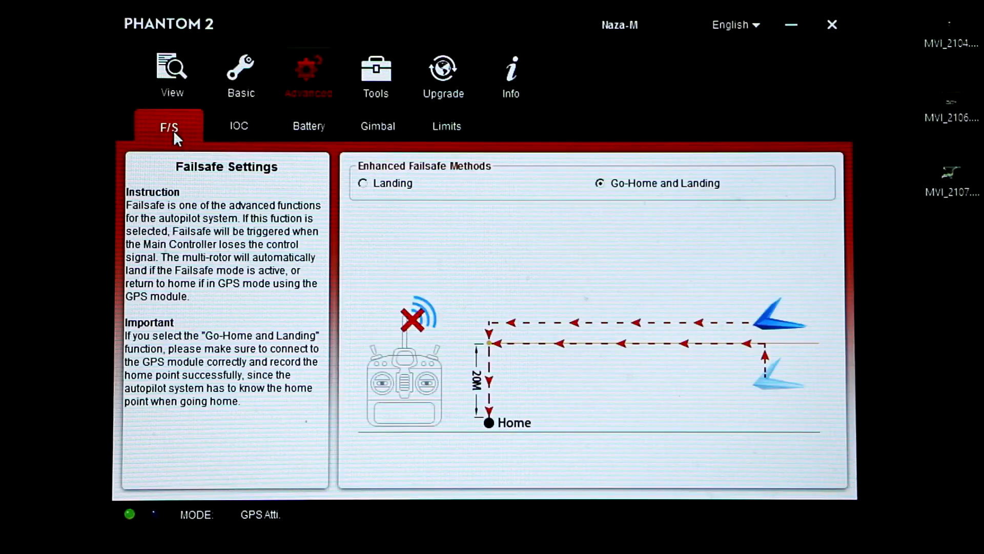
left_click(241, 69)
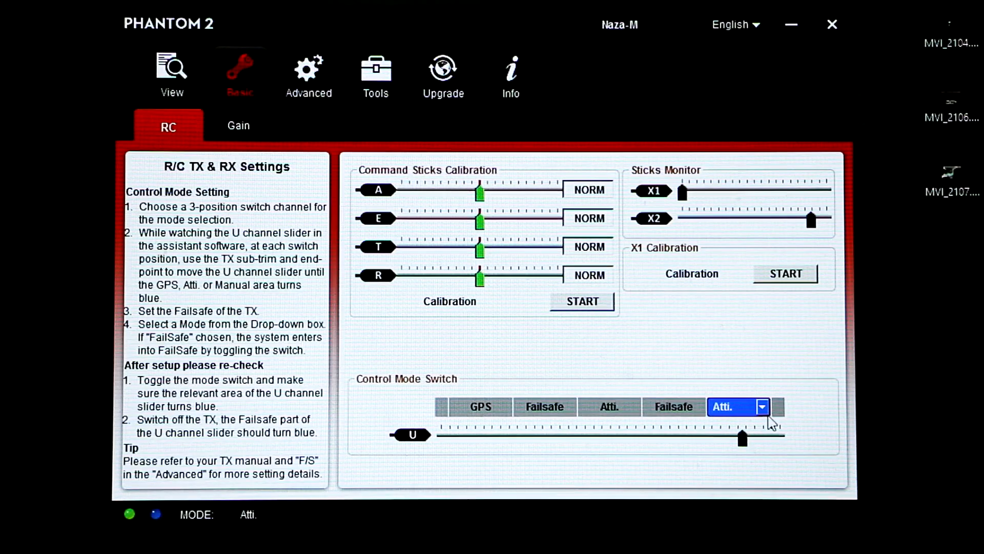
Step: Set the control mode switch's last position to Manual and enable Intelligent Orientation Control
left_click(761, 406)
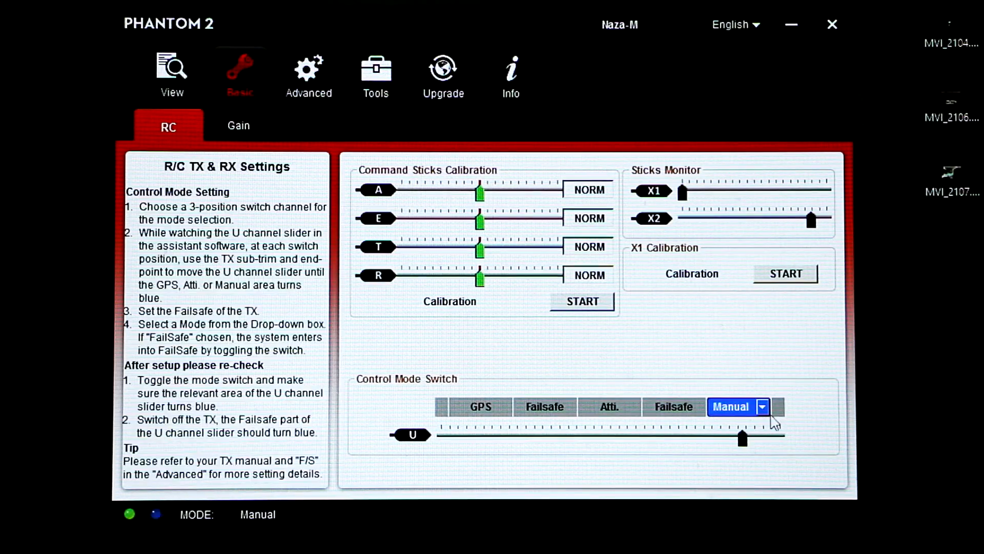
mouse_move(757, 461)
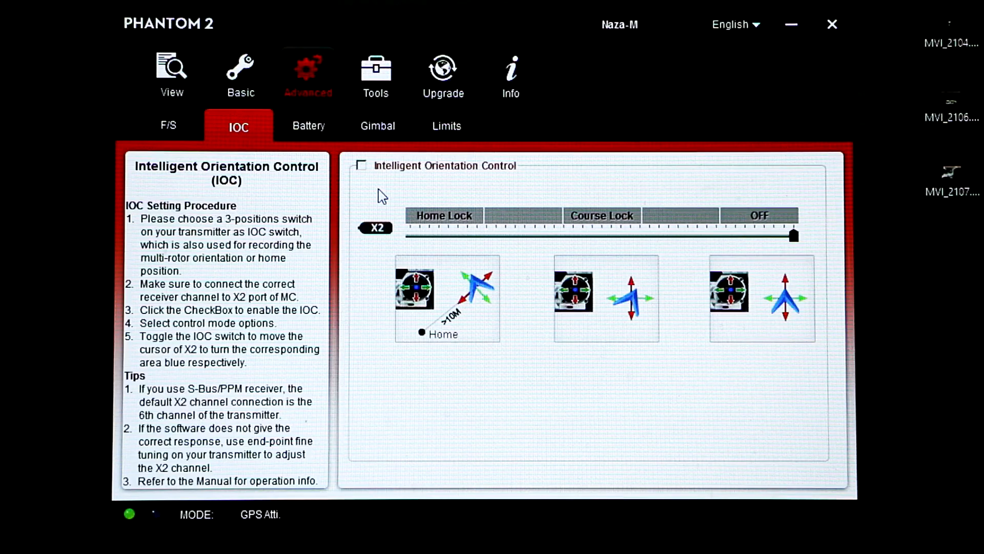
left_click(361, 165)
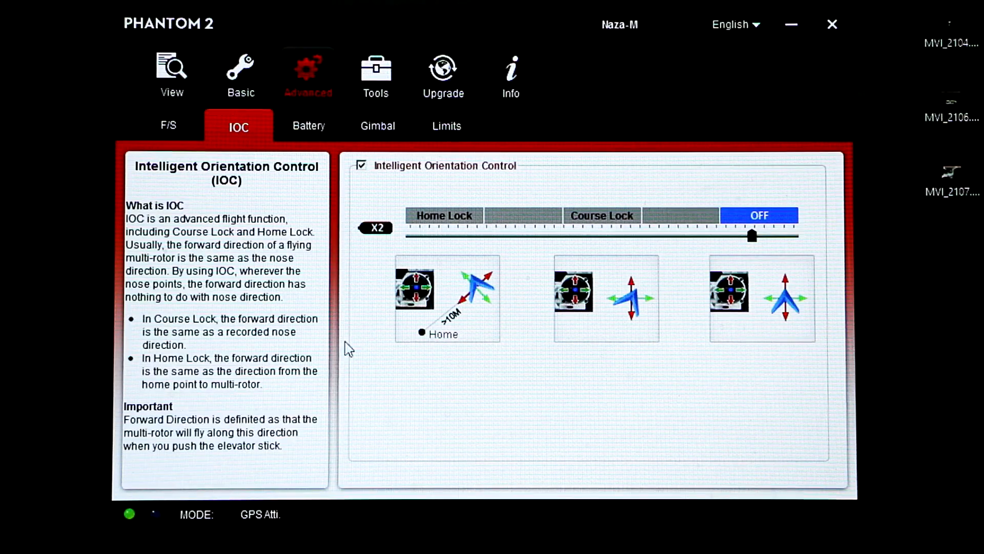